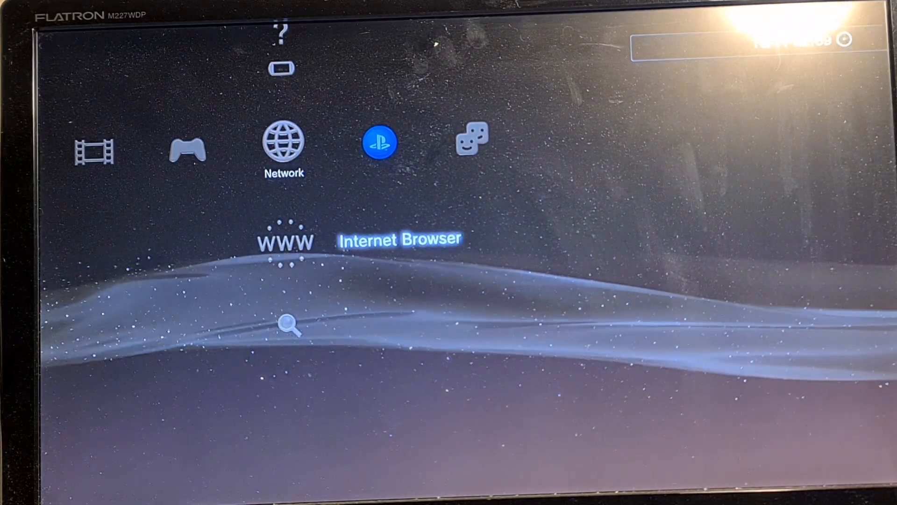
Step: Launch the Internet Browser from the XMB Network column
{"action": "left_click", "coordinate": [285, 237]}
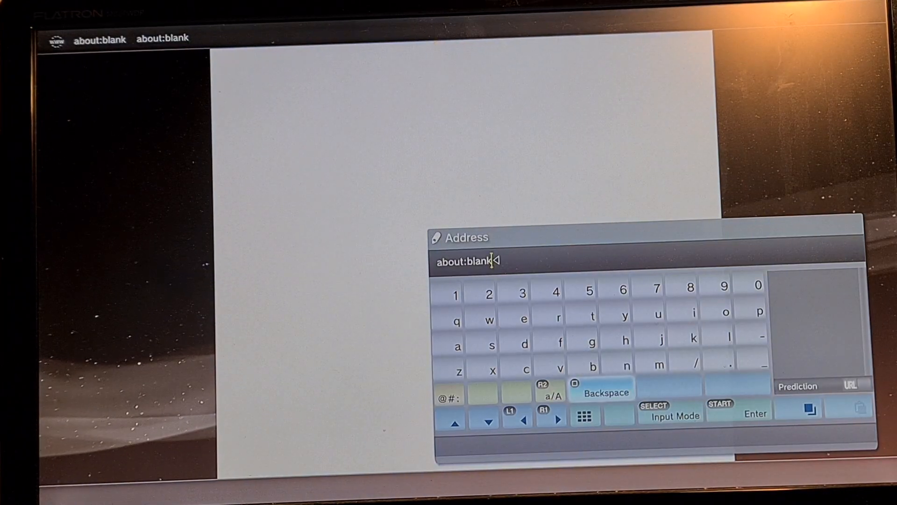
{"action": "left_click", "coordinate": [603, 391]}
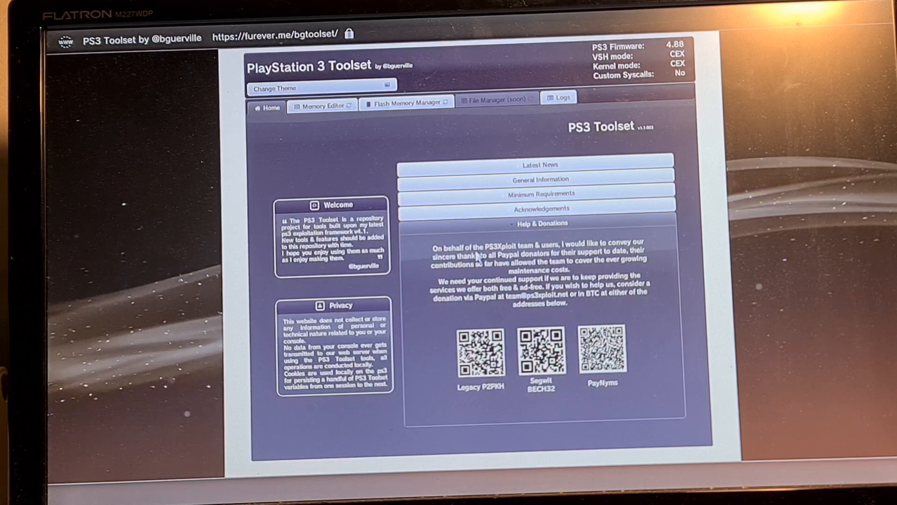
Step: Switch from the Acknowledgements section to the Flash Memory Manager with NAND details
{"action": "left_click", "coordinate": [539, 208]}
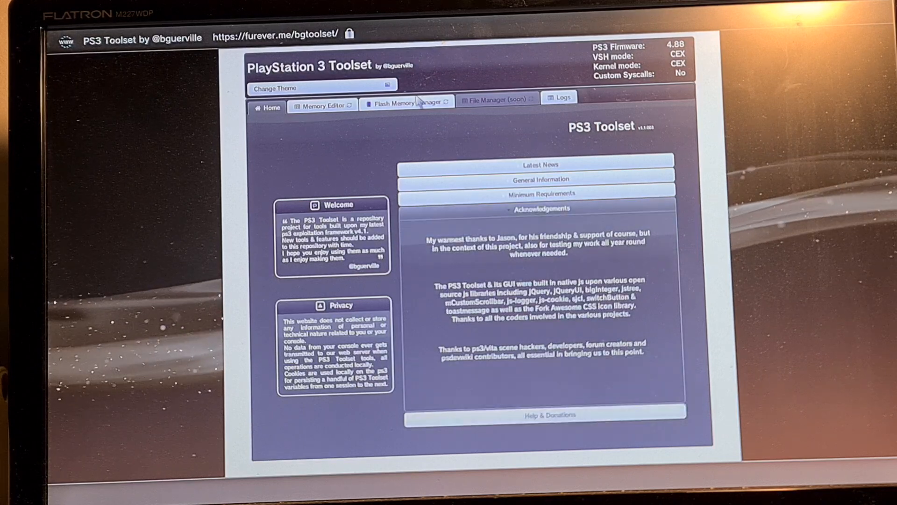
{"action": "left_click", "coordinate": [407, 102]}
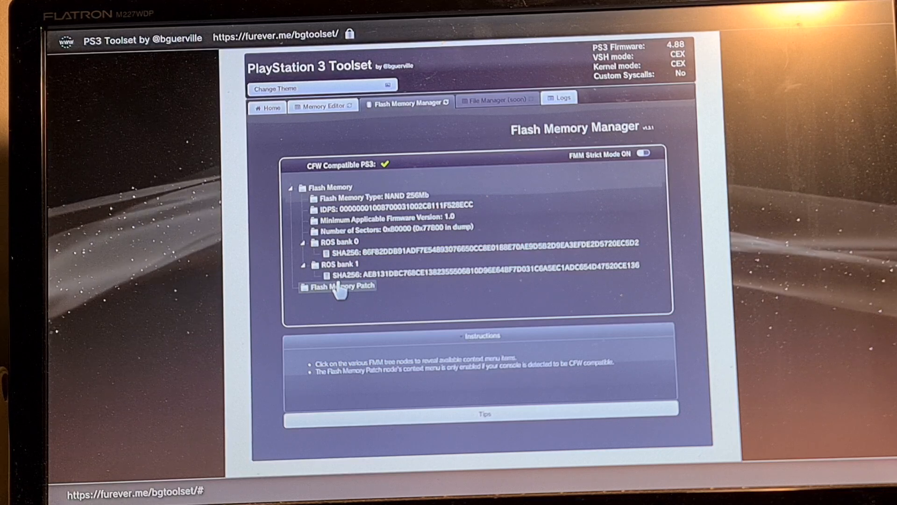
Step: Load the patch via HTTPS so 'webm_patch_488.bin' is downloaded and validated
{"action": "left_click", "coordinate": [341, 286]}
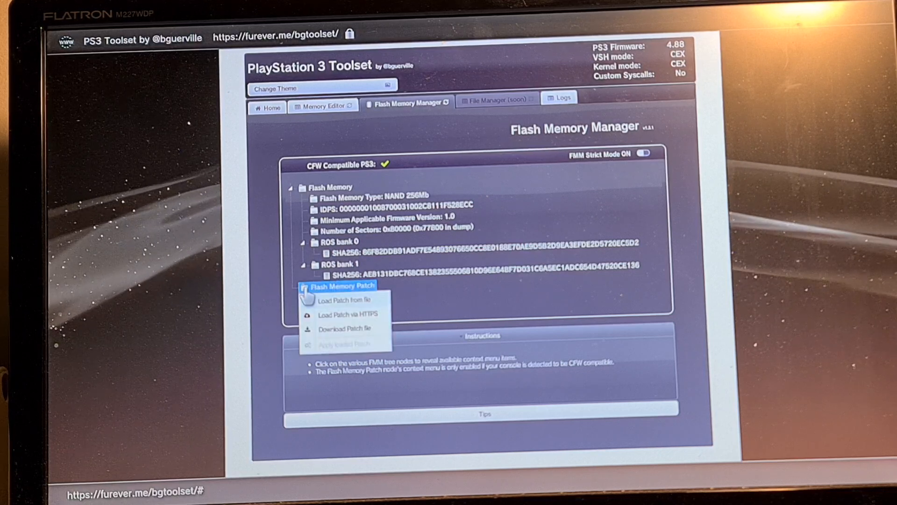
{"action": "mouse_move", "coordinate": [327, 316]}
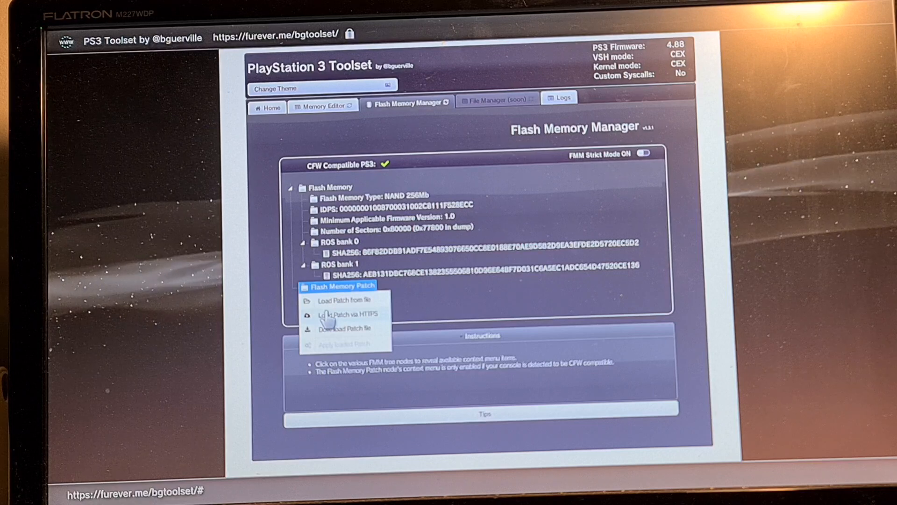
{"action": "left_click", "coordinate": [326, 318]}
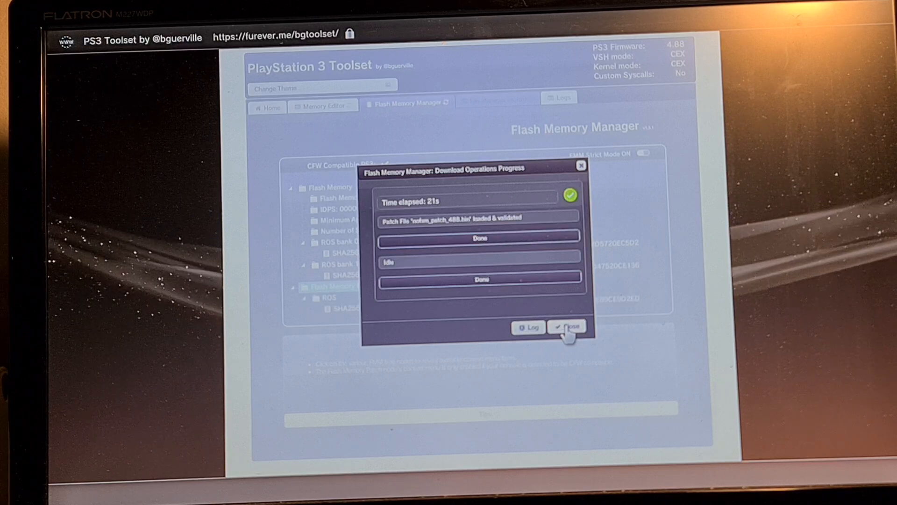
{"action": "left_click", "coordinate": [566, 327]}
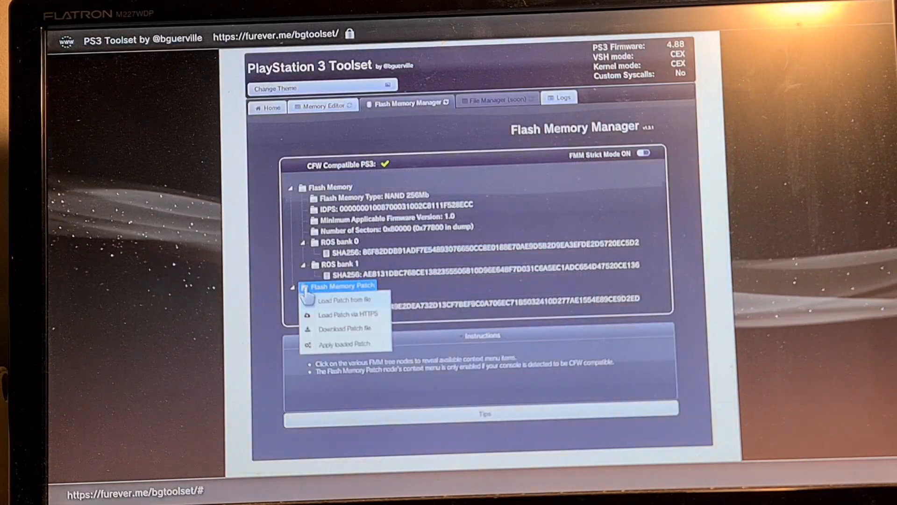
{"action": "mouse_move", "coordinate": [347, 348]}
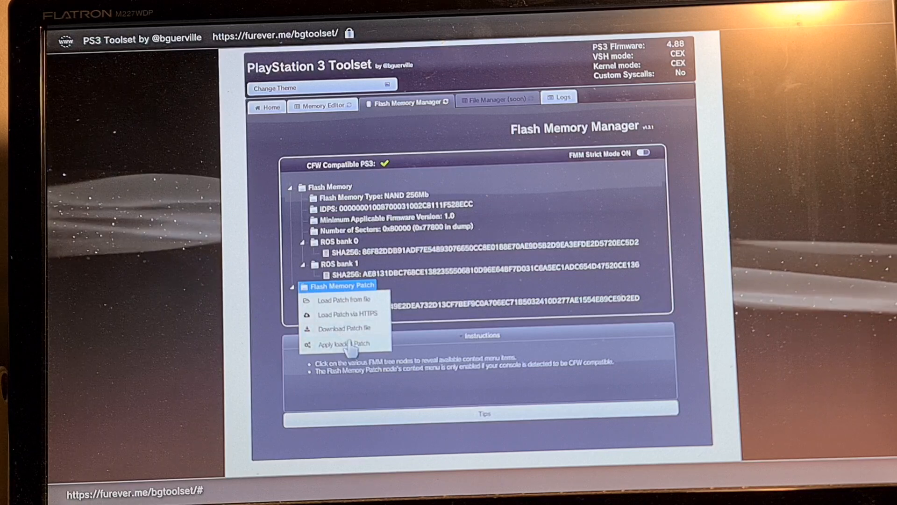
Step: Apply the loaded patch to flash memory and confirm its successful completion
{"action": "left_click", "coordinate": [342, 344]}
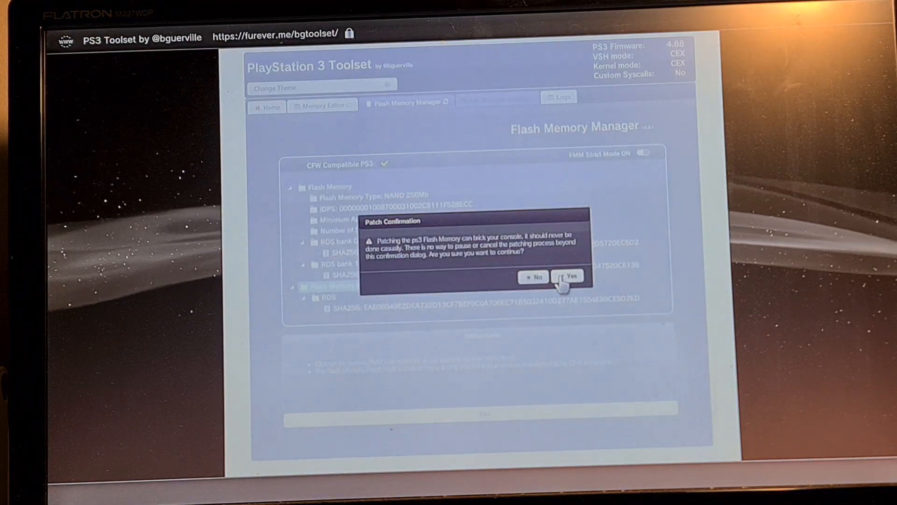
{"action": "left_click", "coordinate": [568, 276]}
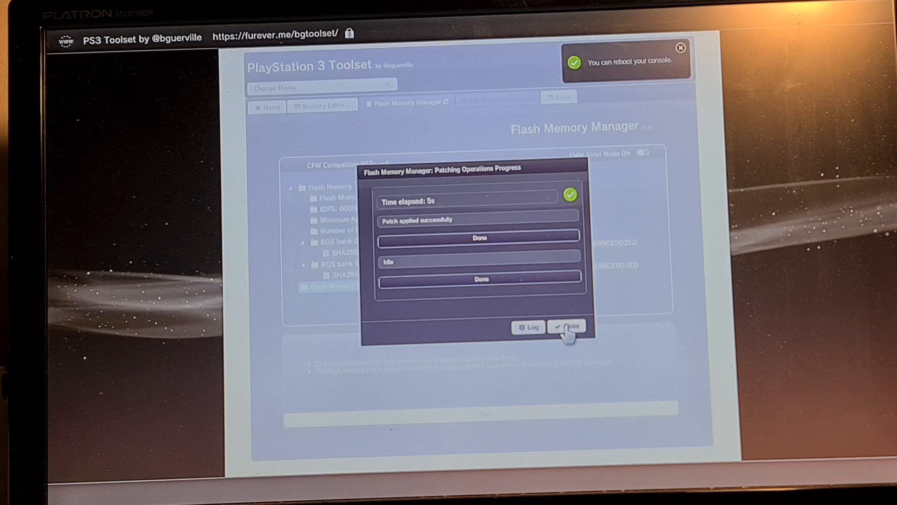
{"action": "left_click", "coordinate": [566, 327]}
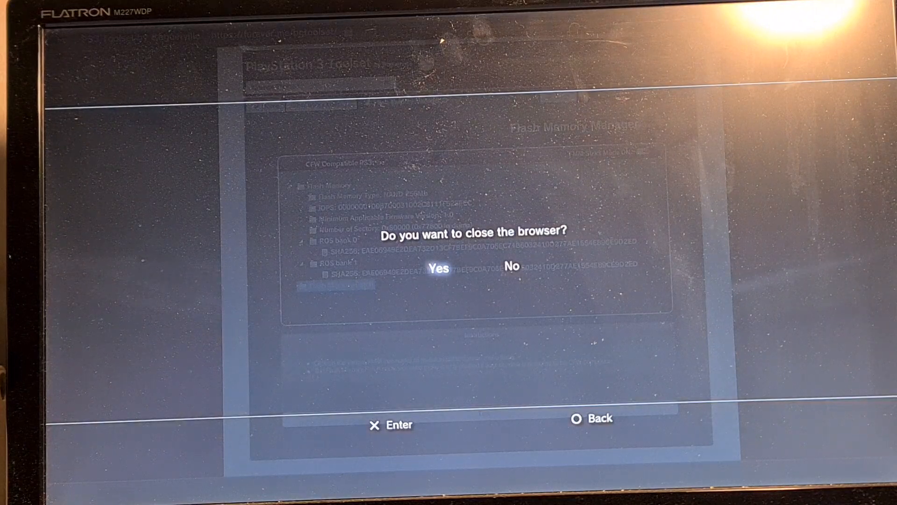
Step: Confirm closing the browser and choose Turn Off System under Users
{"action": "left_click", "coordinate": [437, 267]}
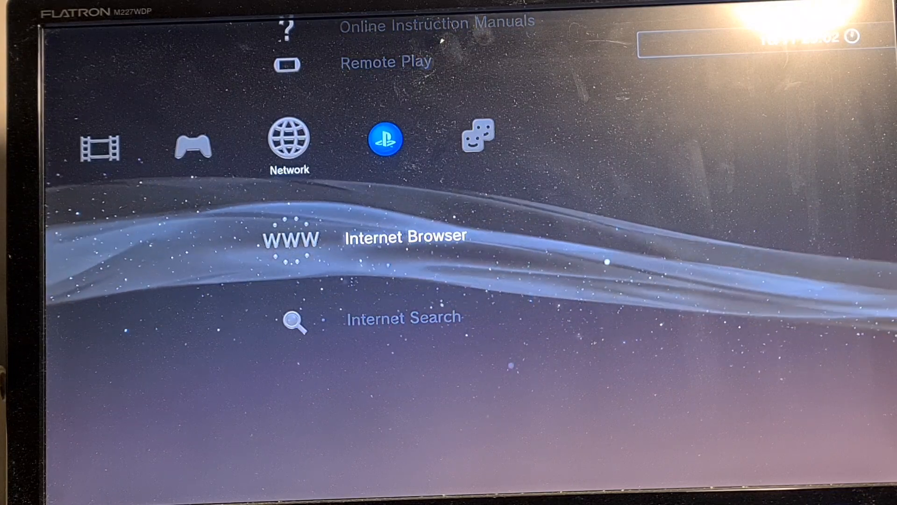
{"action": "scroll", "scroll_direction": "left", "scroll_amount": 3}
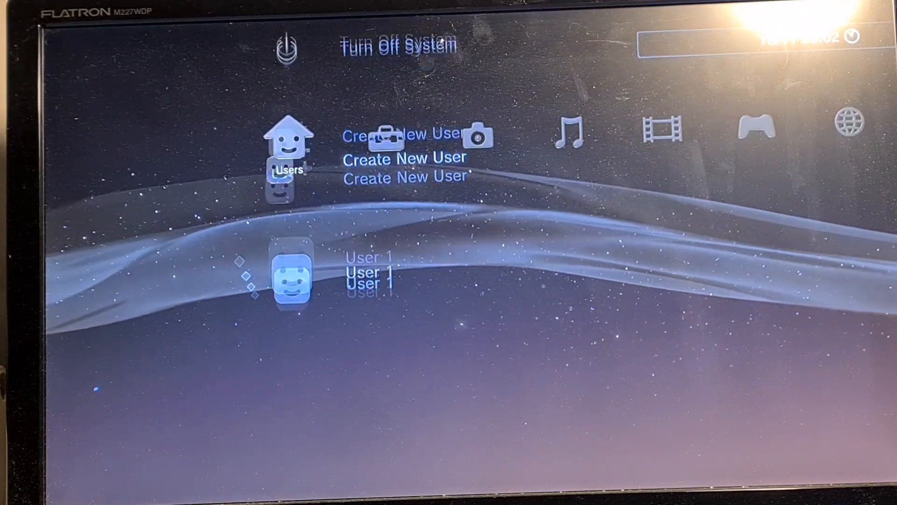
{"action": "left_click", "coordinate": [284, 49]}
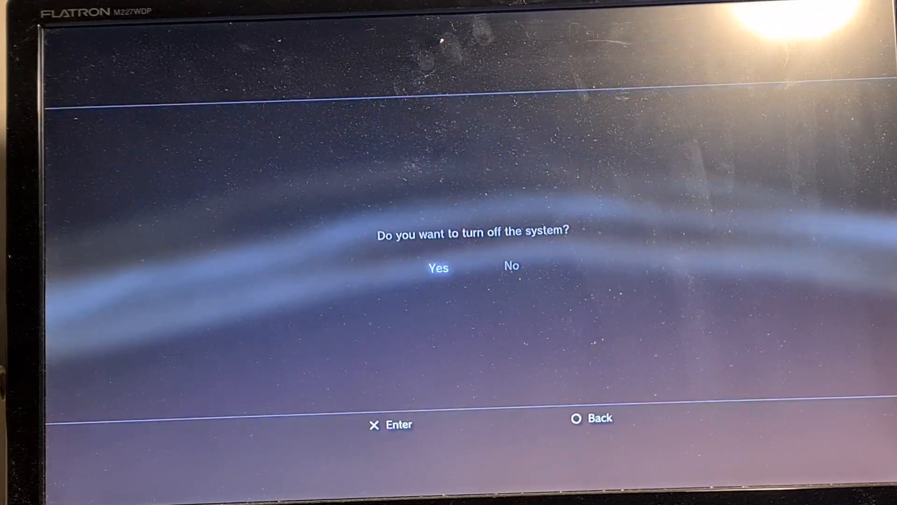